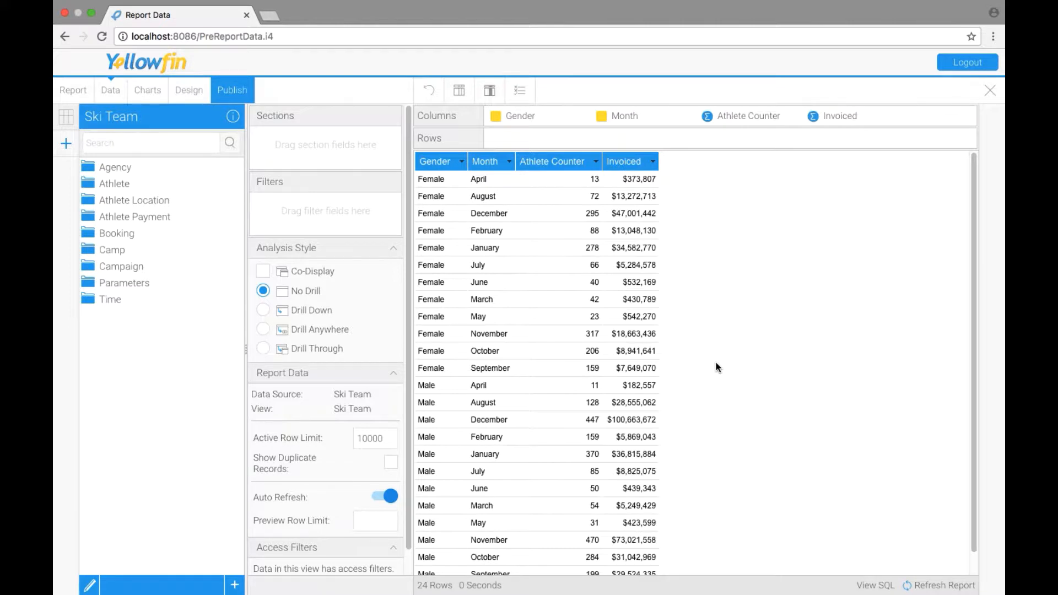
mouse_move(692, 305)
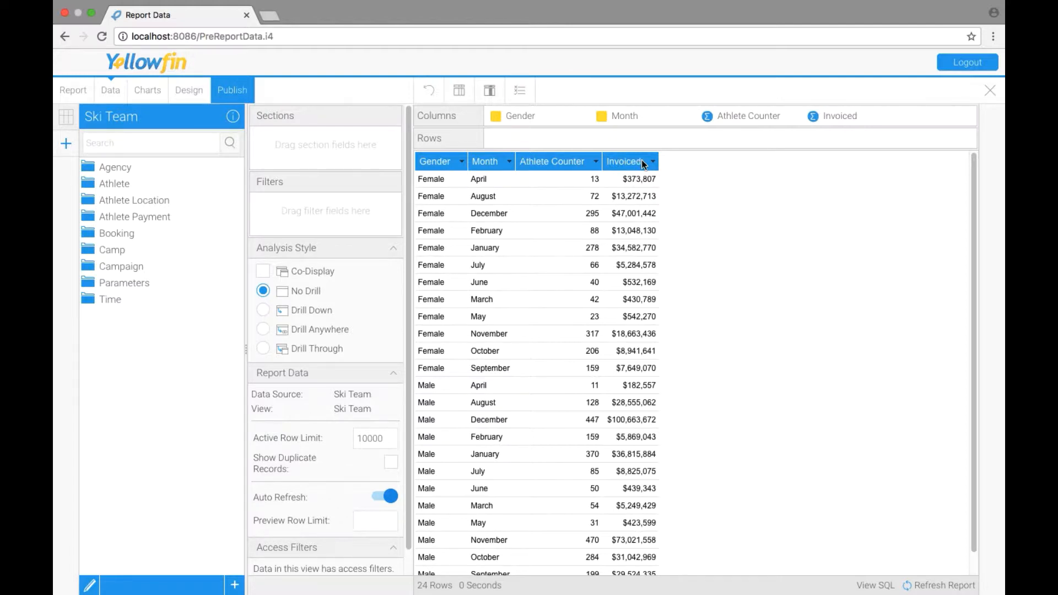
Step: Sort the Invoiced column descending so Male December ($100,663,672) tops the table
left_click(650, 161)
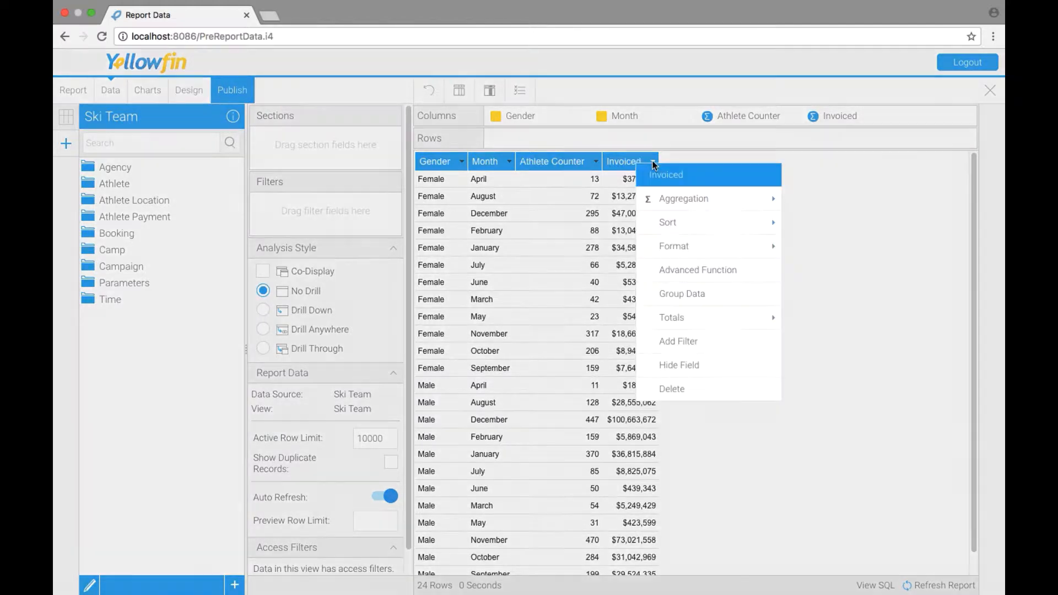
left_click(674, 246)
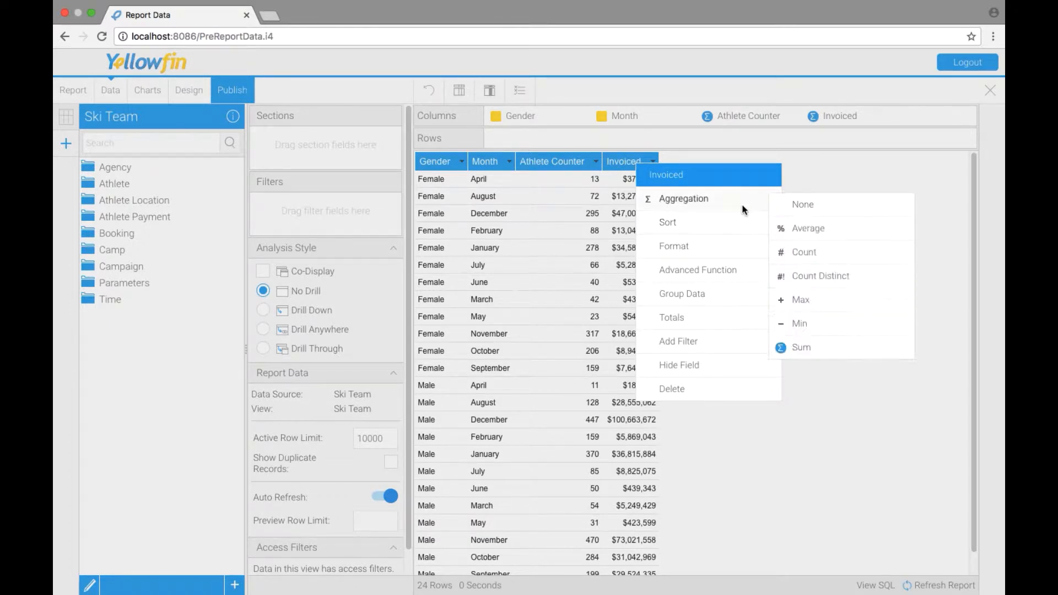
mouse_move(779, 139)
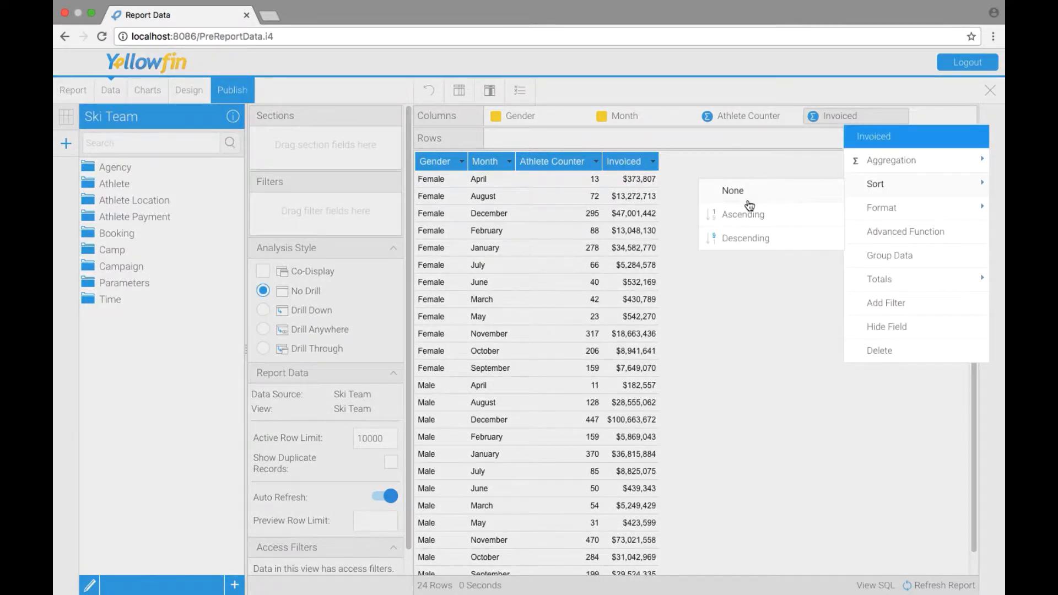
left_click(745, 238)
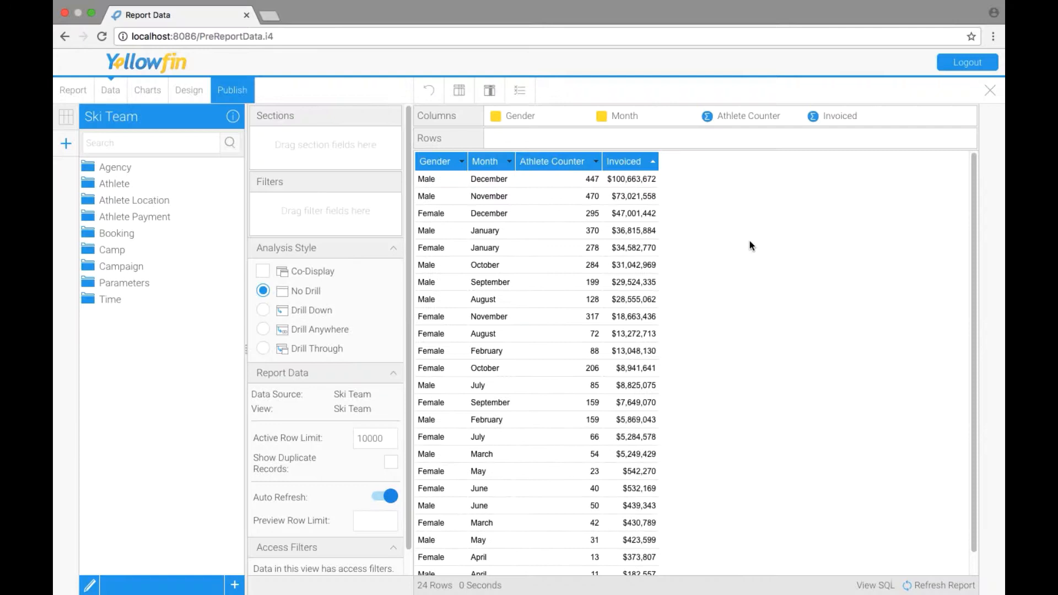
mouse_move(651, 173)
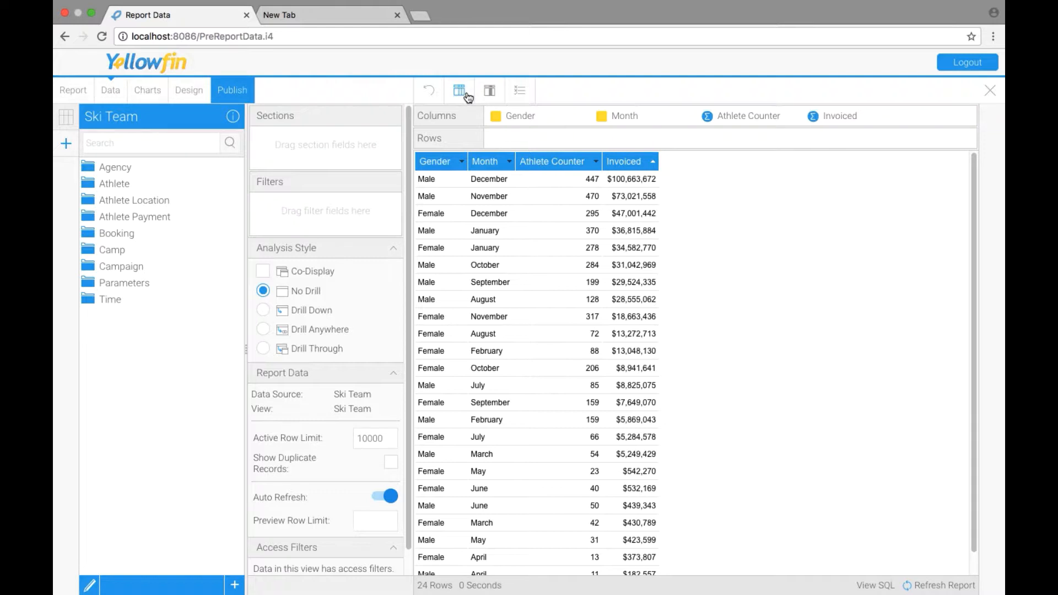
Step: Reach the Table Sort settings under Report Formatting
left_click(459, 89)
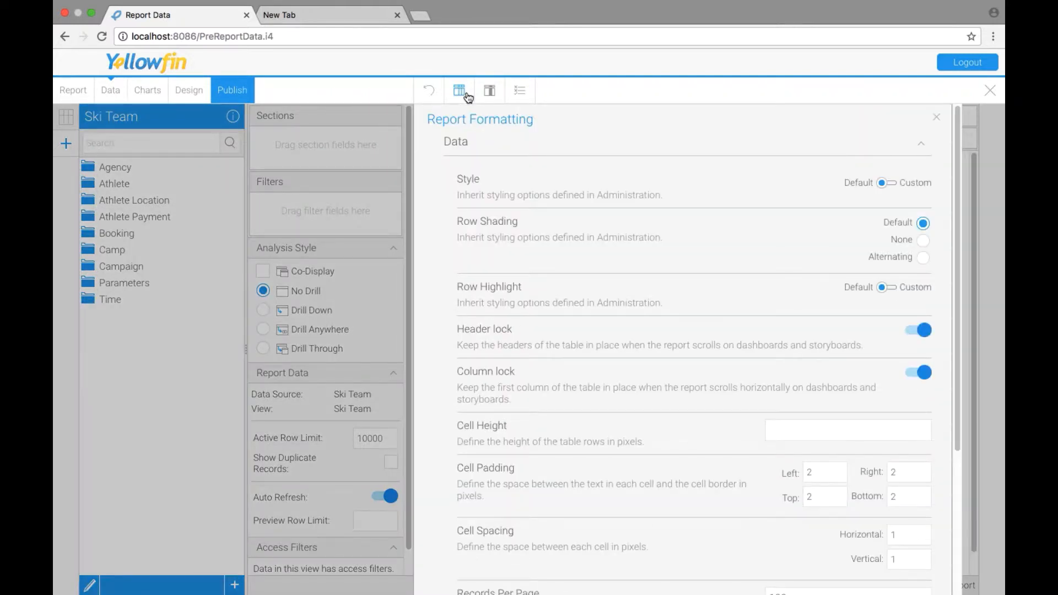
mouse_move(500, 396)
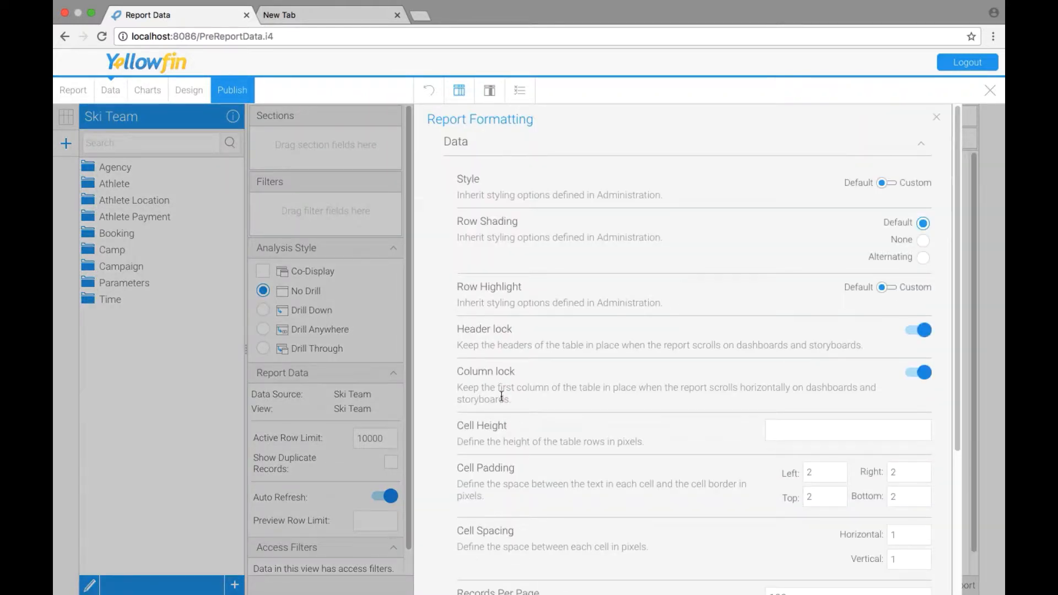
scroll("down", 3)
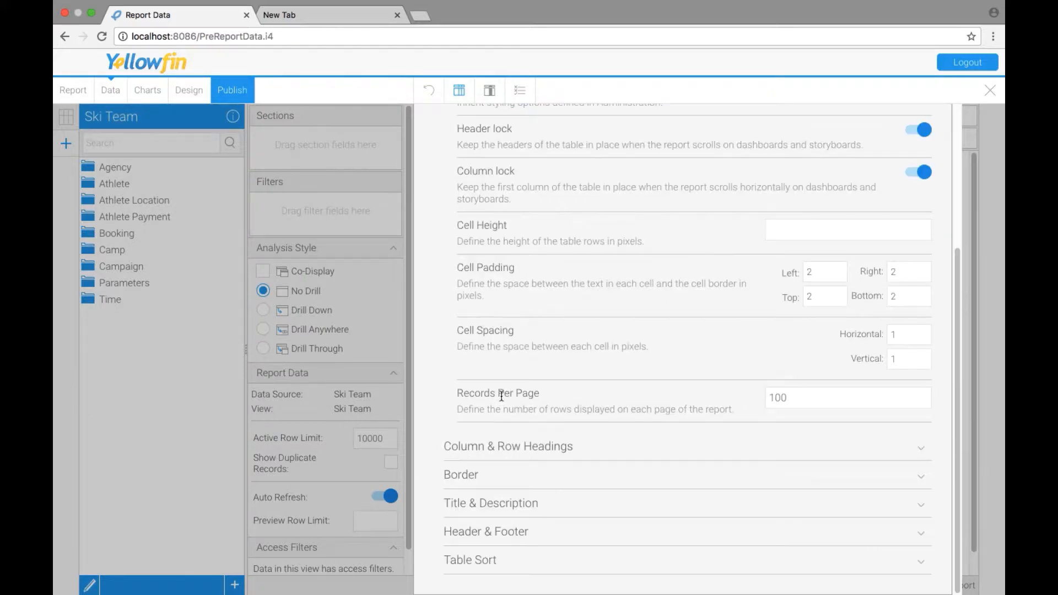
mouse_move(470, 560)
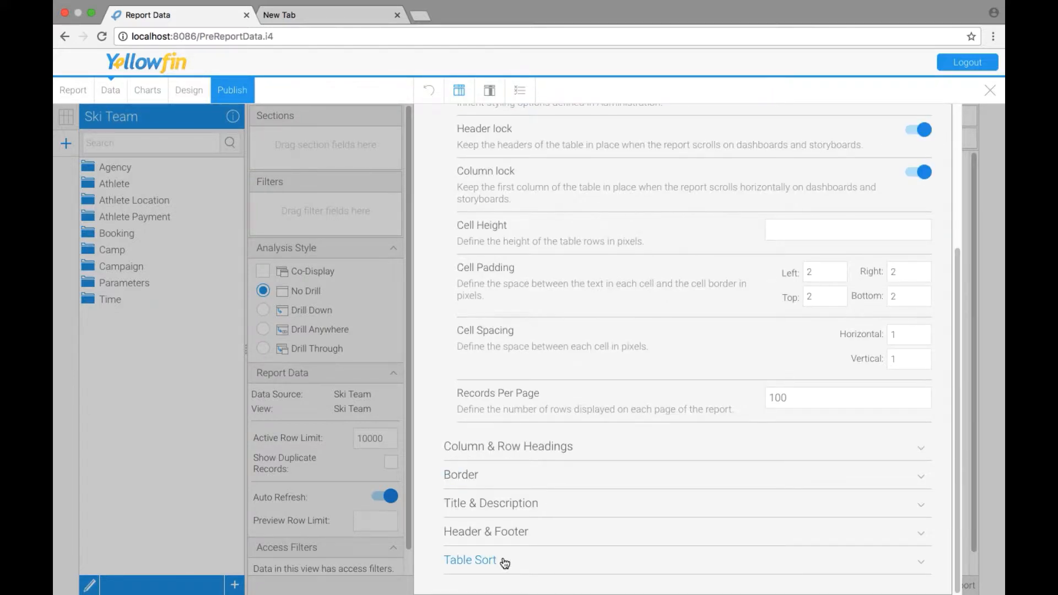
left_click(470, 560)
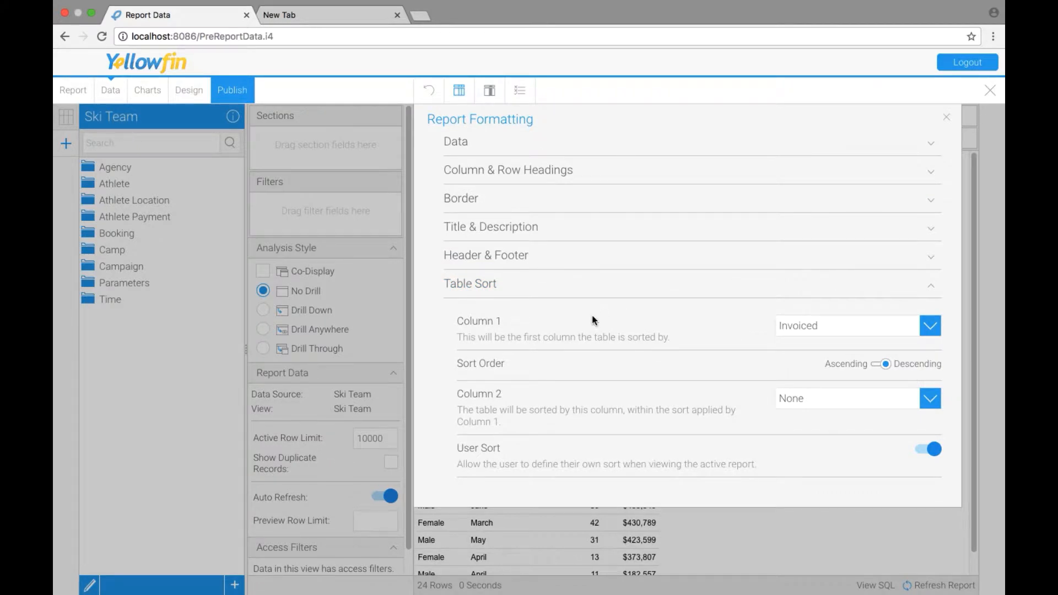
mouse_move(800, 337)
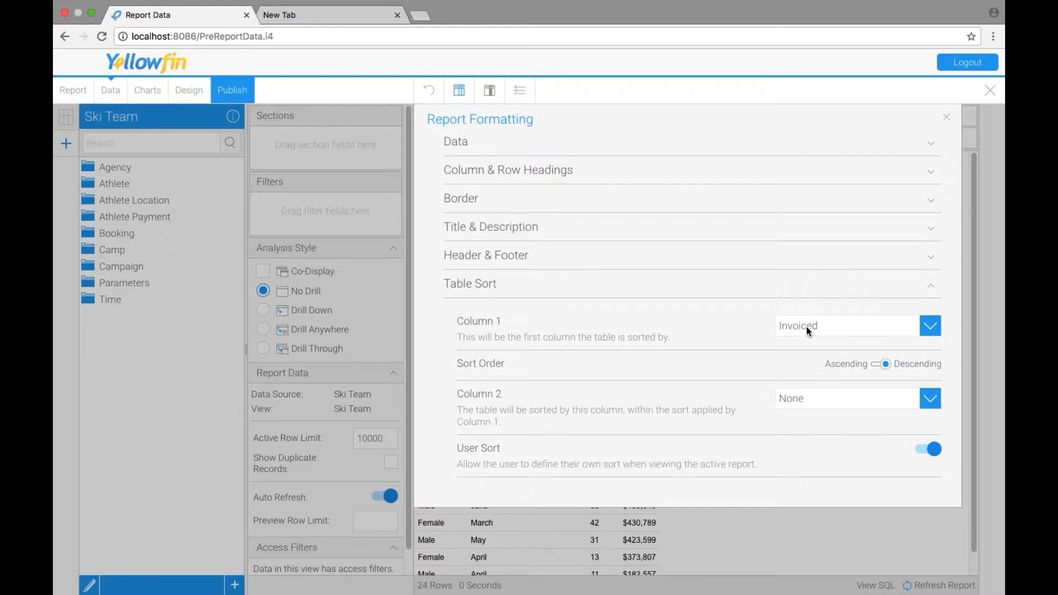
mouse_move(897, 377)
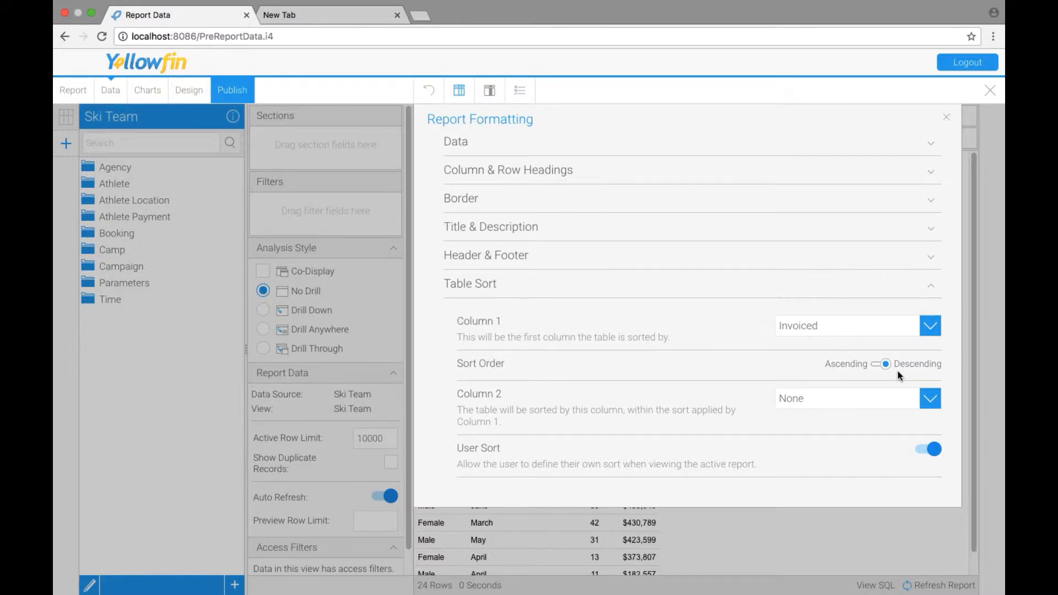
mouse_move(892, 372)
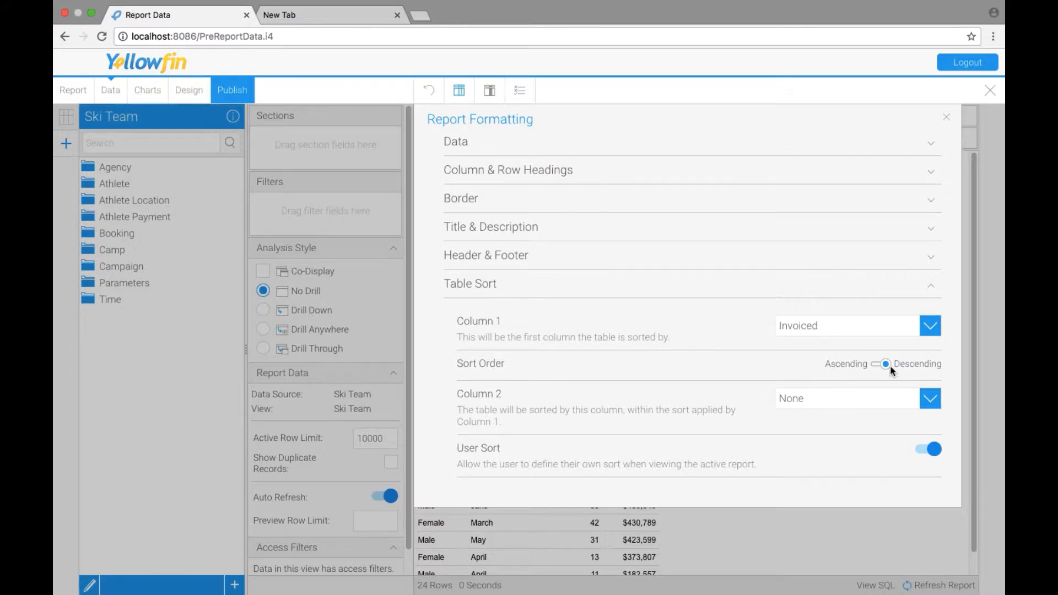
Step: Add Athlete Counter as the second sort column, ascending, after Invoiced descending, and apply it
left_click(930, 397)
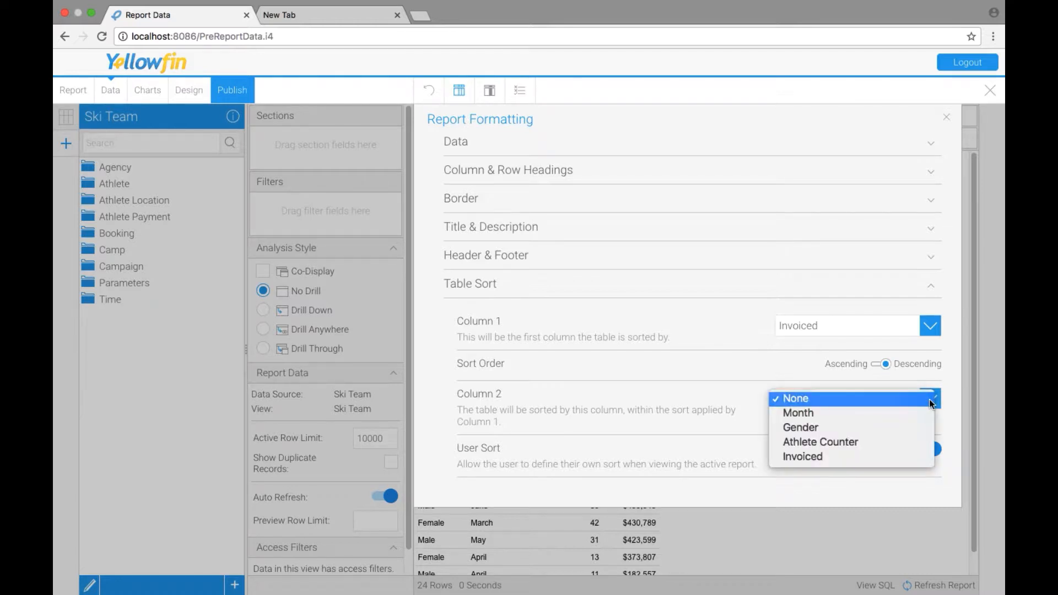
mouse_move(820, 442)
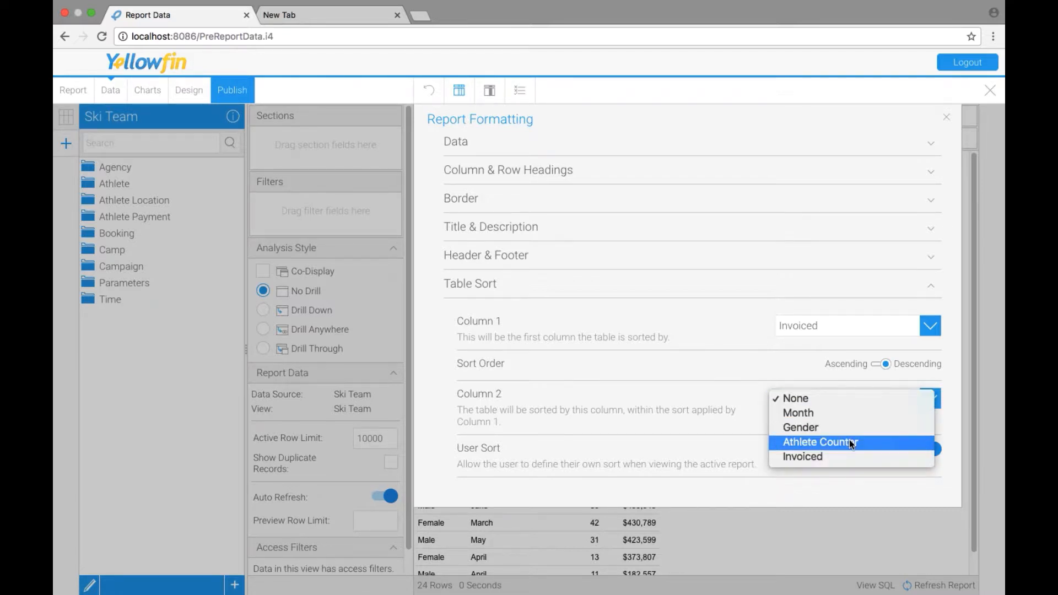
left_click(817, 442)
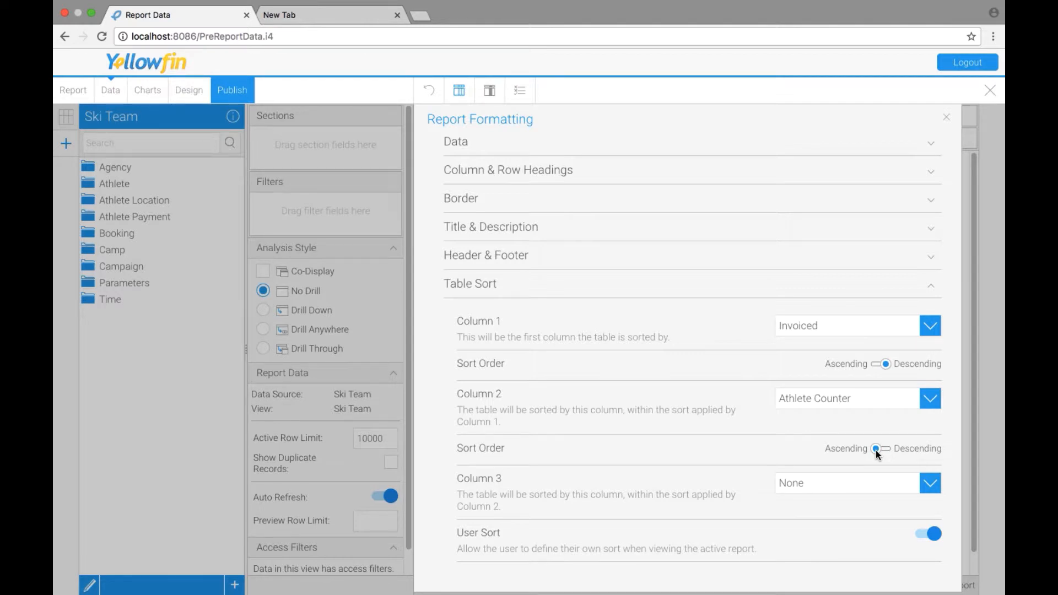
left_click(875, 448)
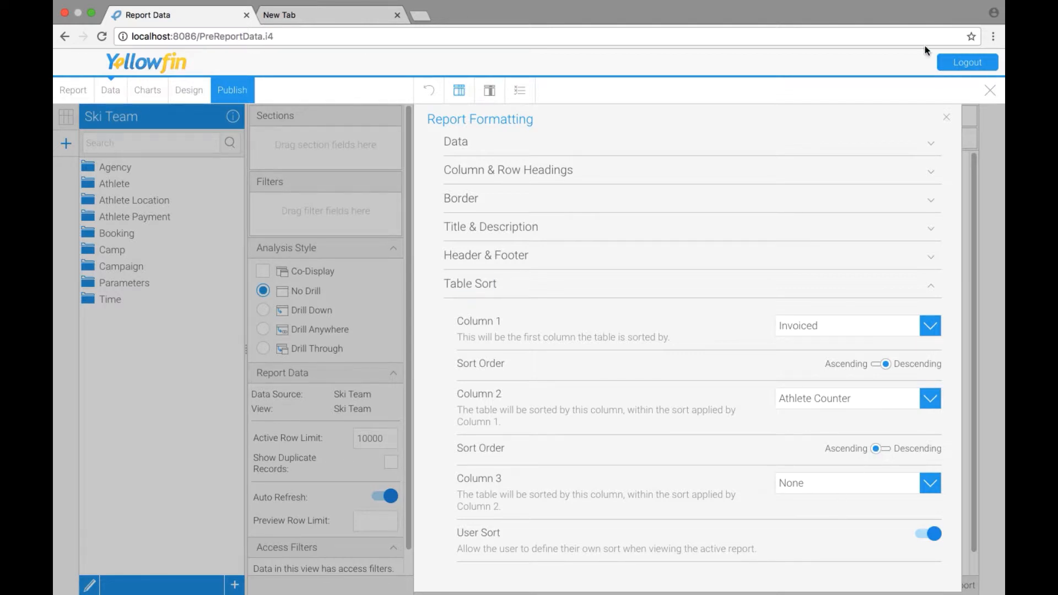
left_click(945, 117)
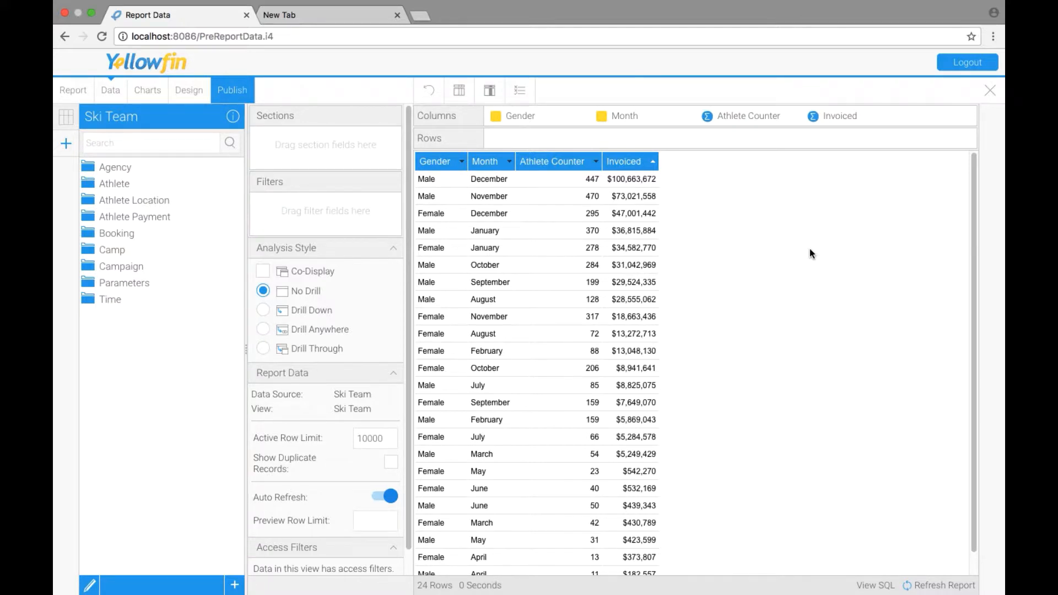
Step: Sort the Month column ascending, listing months alphabetically from April to September
left_click(508, 161)
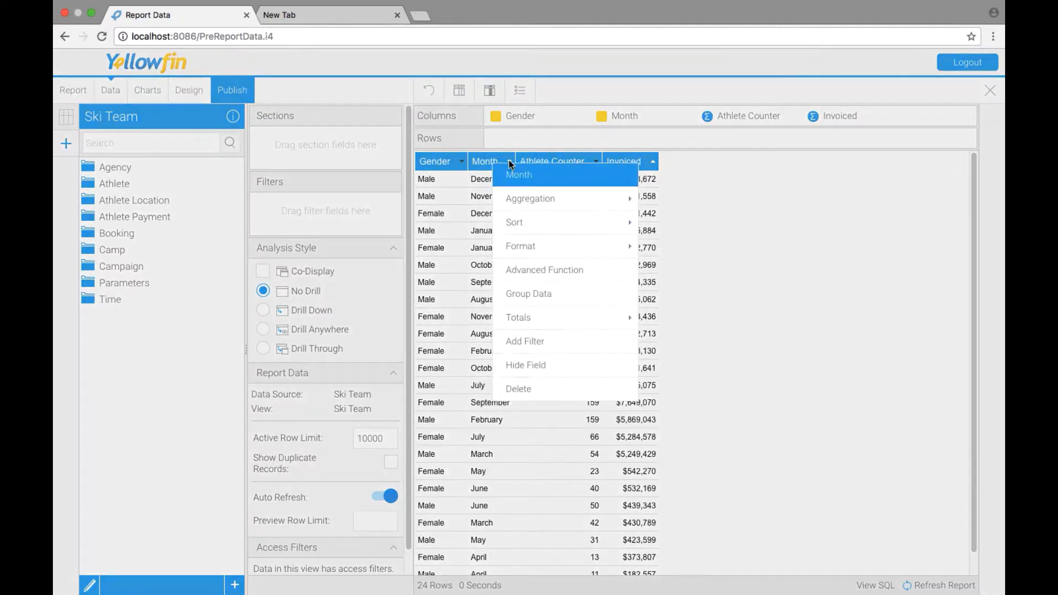
mouse_move(519, 196)
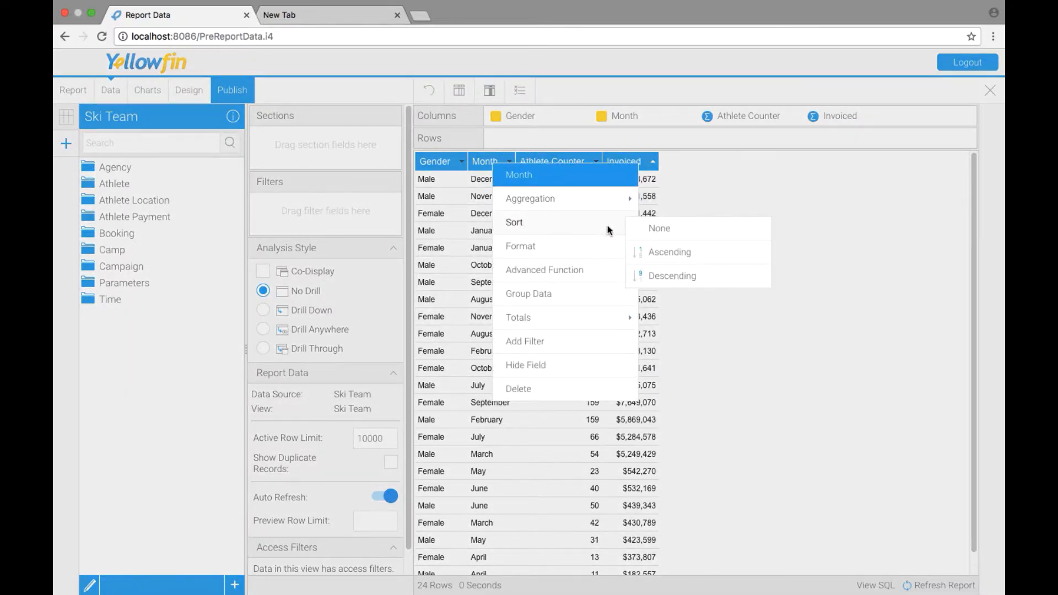
left_click(669, 251)
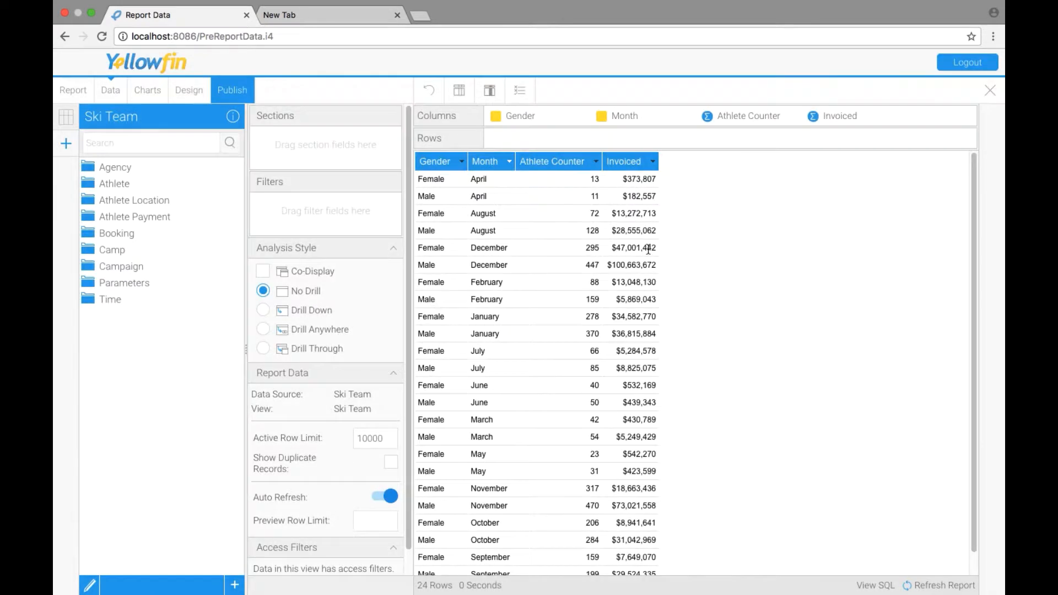
mouse_move(518, 209)
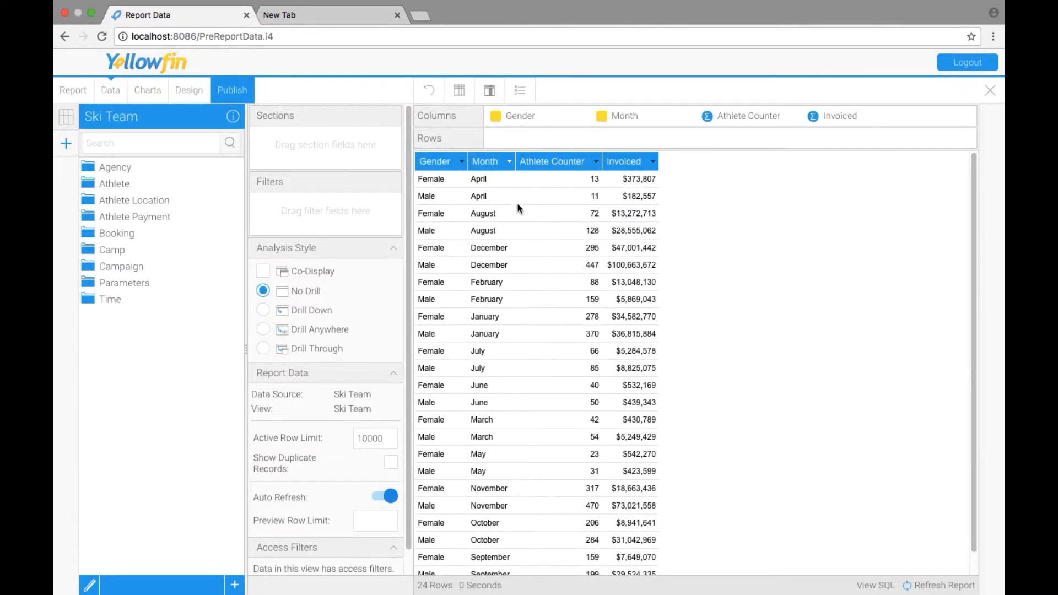
mouse_move(509, 174)
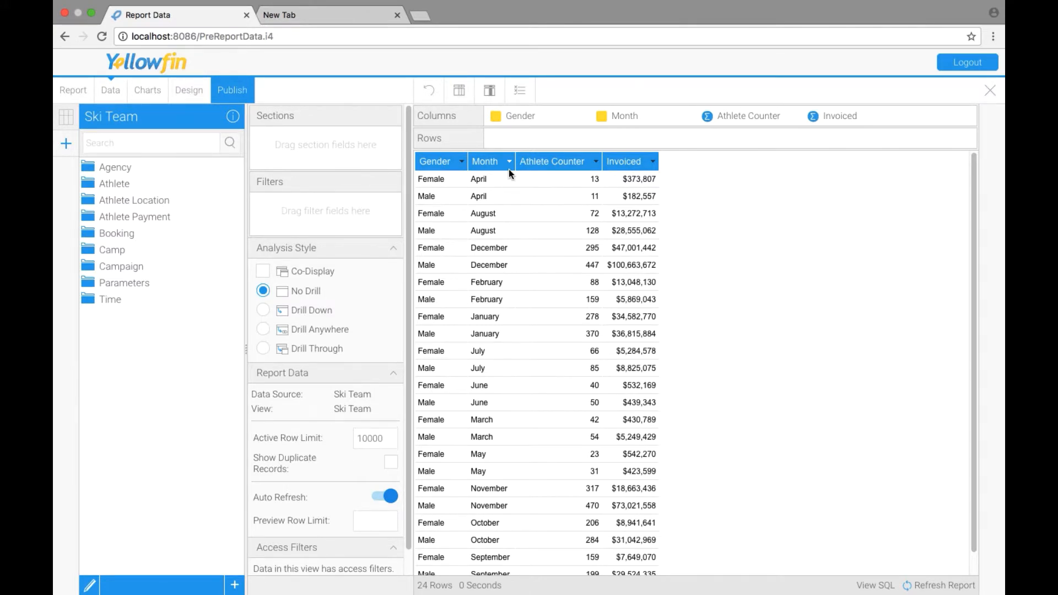
Step: Set Month's format to Reference Code with the Month reference type
left_click(508, 160)
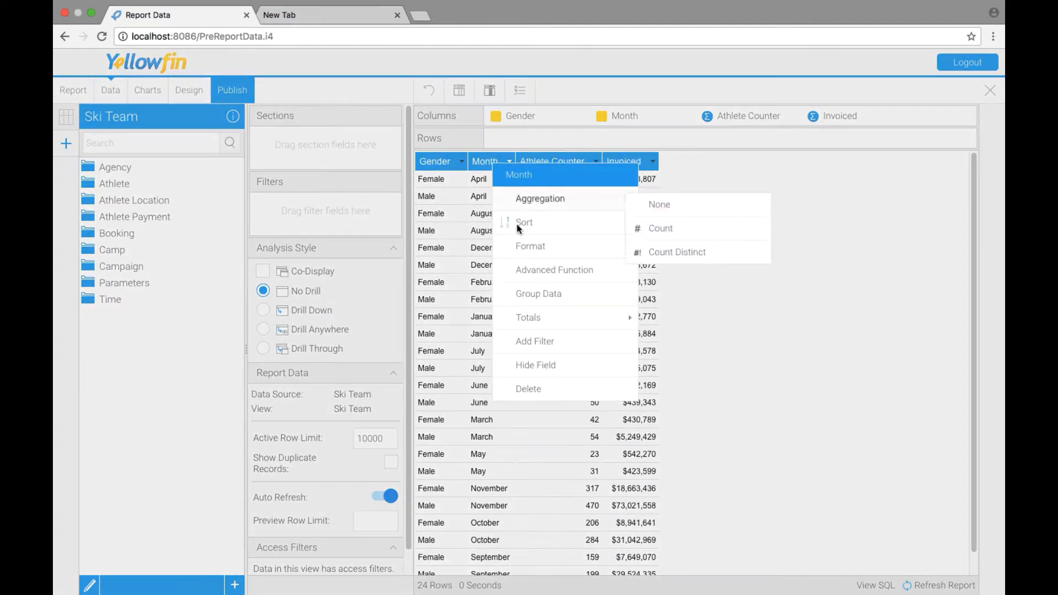
left_click(530, 245)
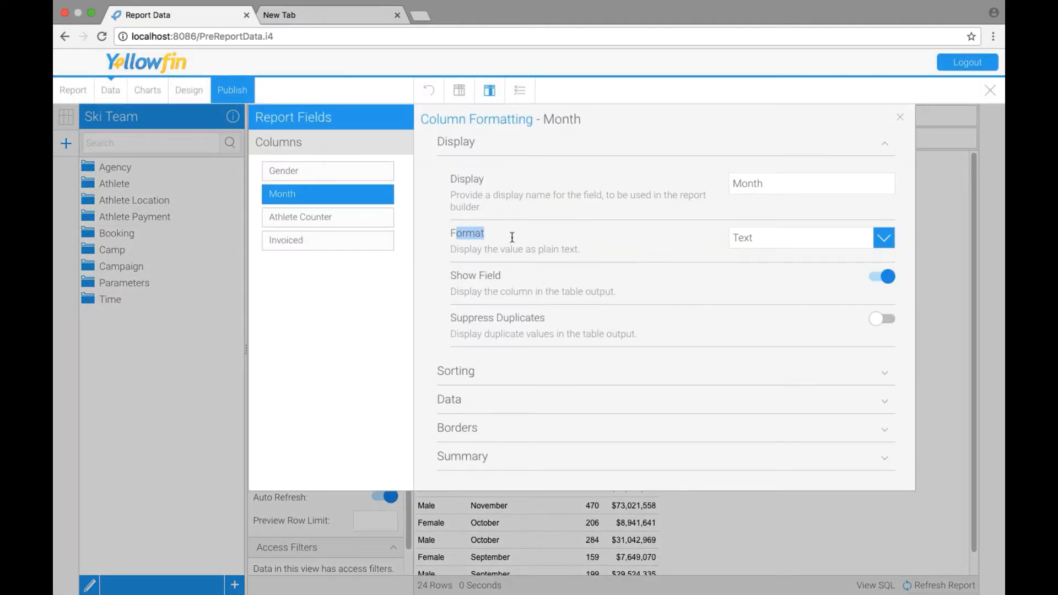
left_click(883, 237)
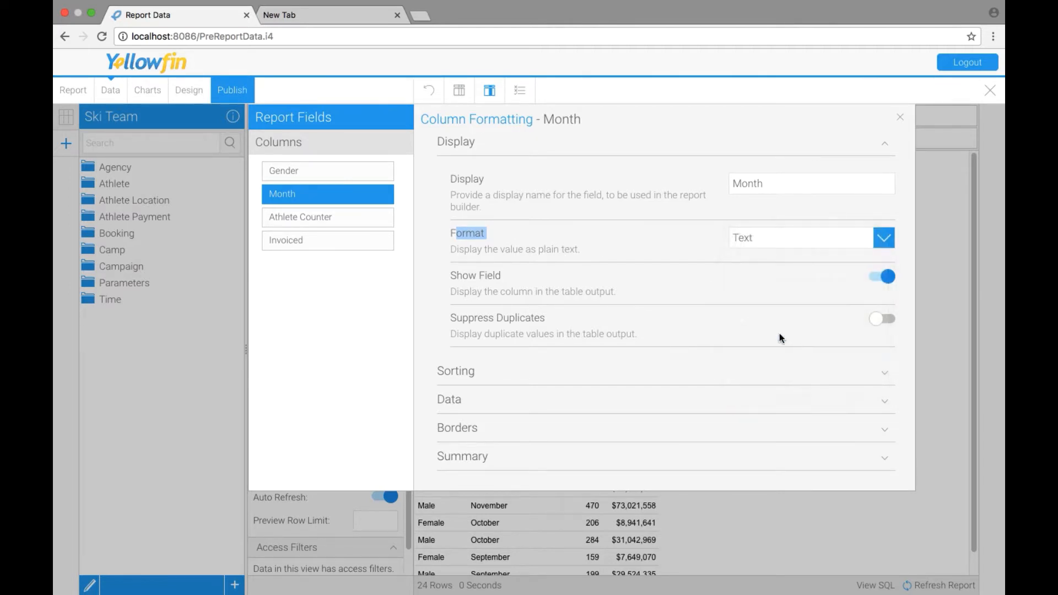
left_click(883, 236)
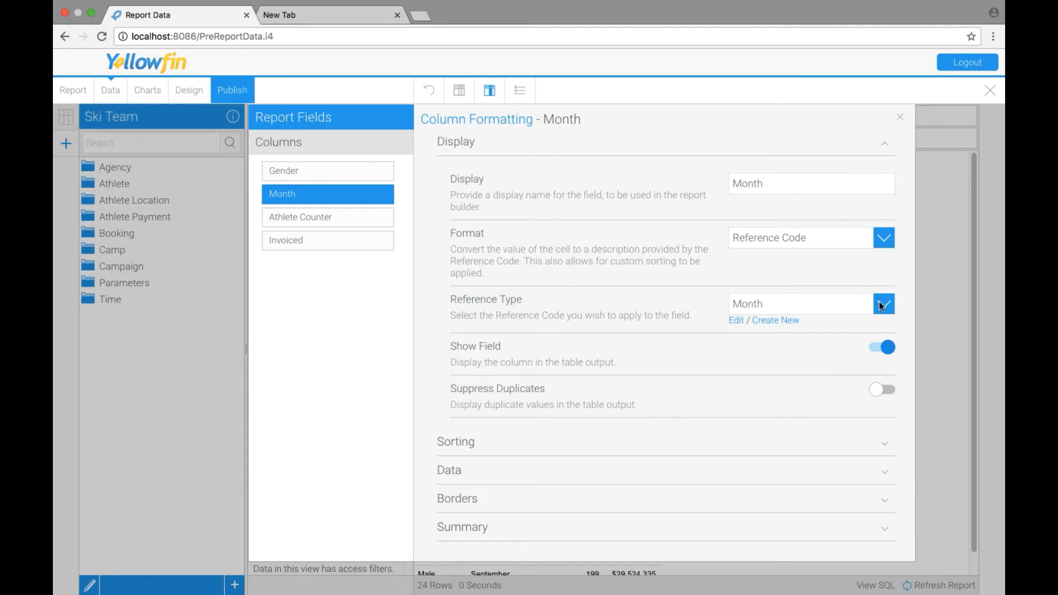
mouse_move(801, 305)
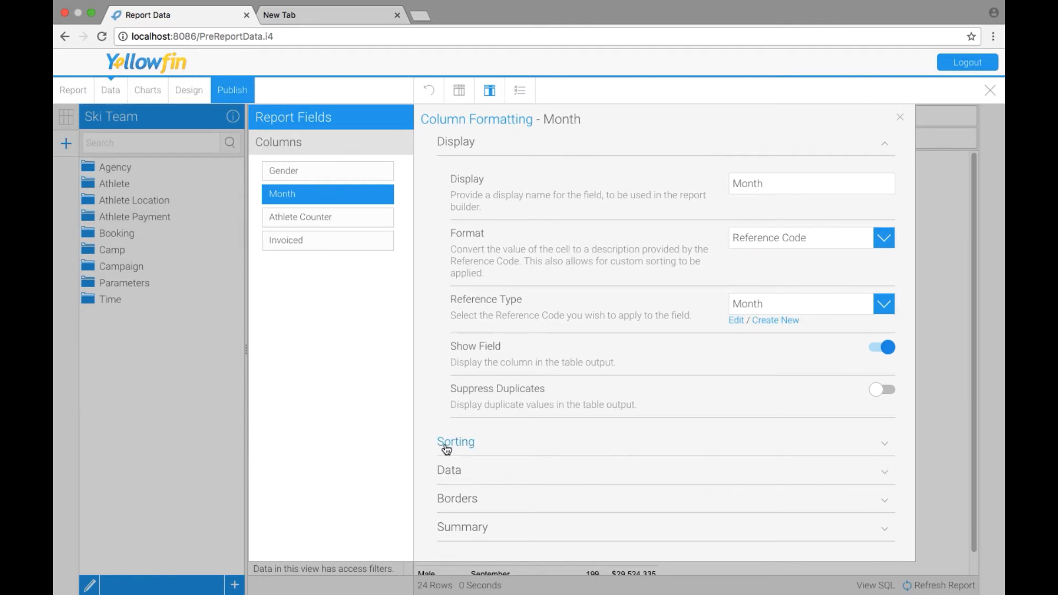
Step: Sort Month by its Sort Index ascending and apply, giving January-to-December order
left_click(455, 441)
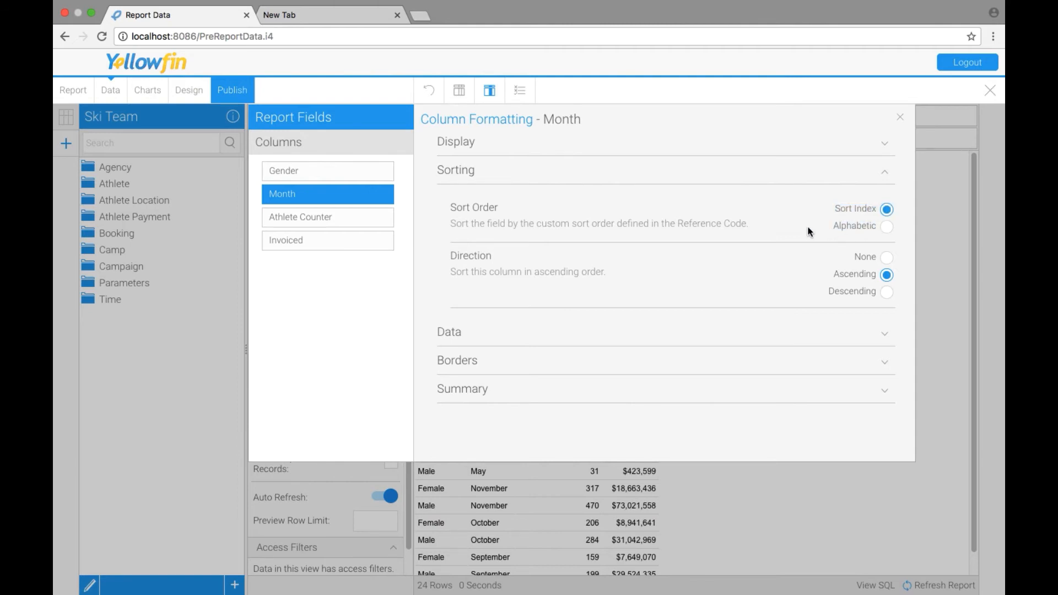
left_click(900, 117)
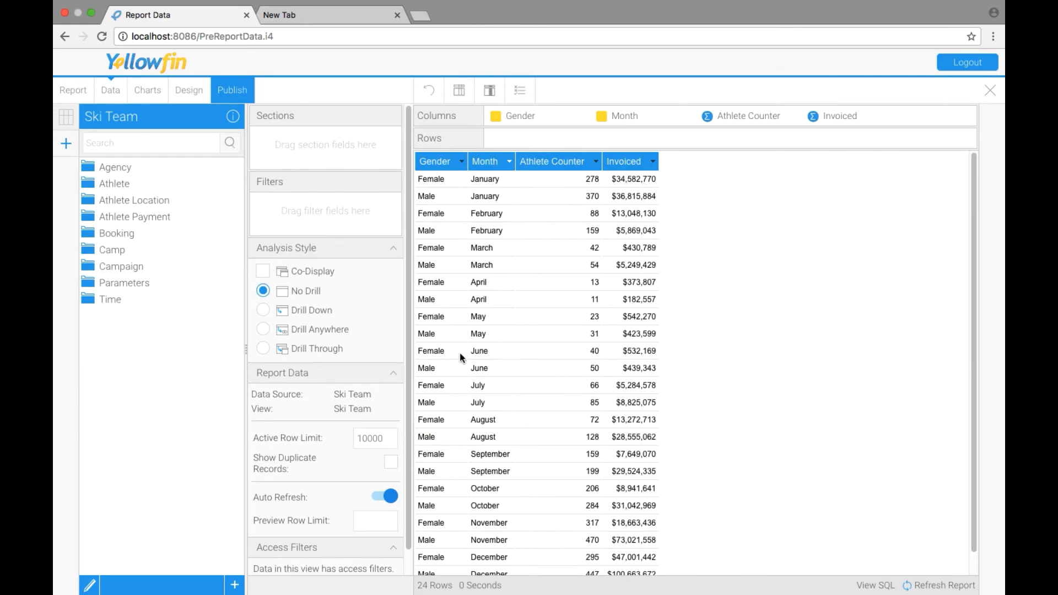
mouse_move(493, 540)
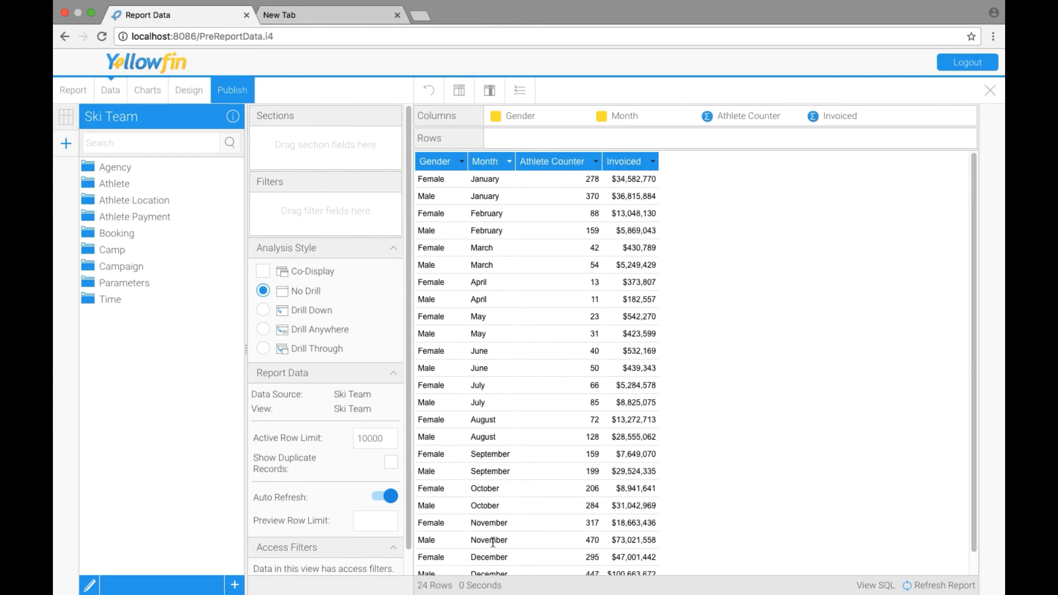
mouse_move(775, 389)
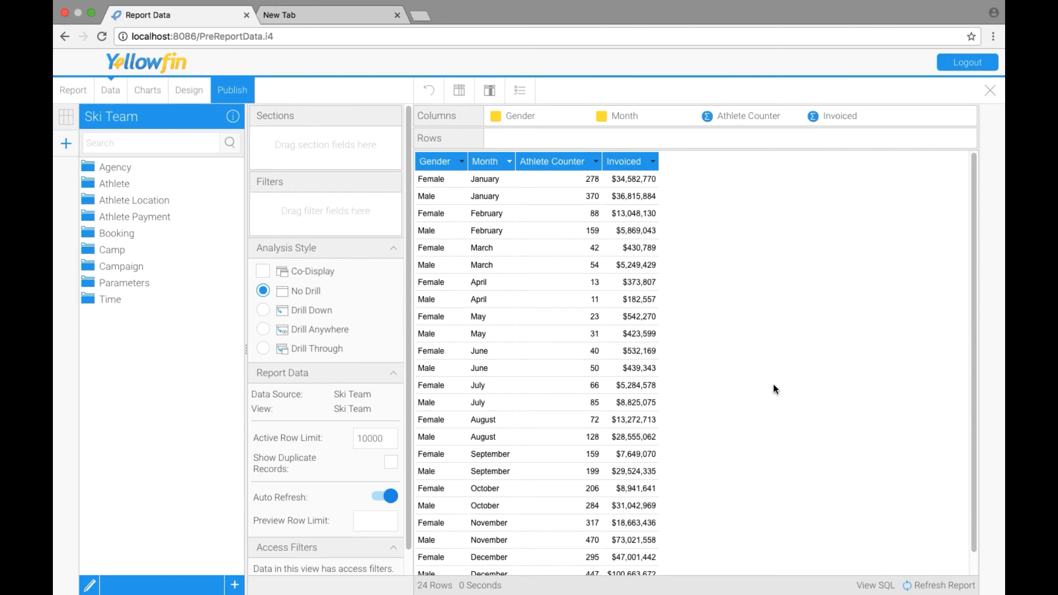